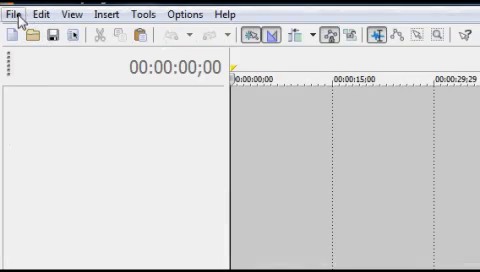
Step: Open the File menu of project commands
click(14, 14)
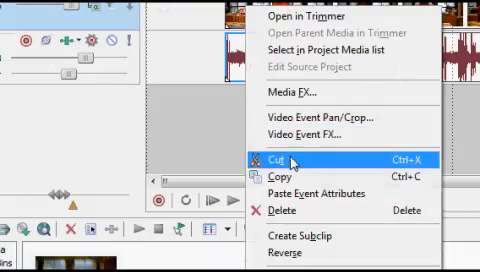
Step: Crop the clip in Video Event Pan/Crop, then bring up the File menu for rendering
click(278, 159)
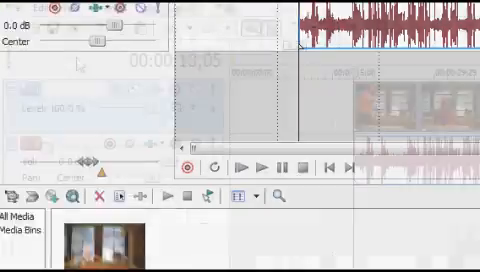
click(16, 15)
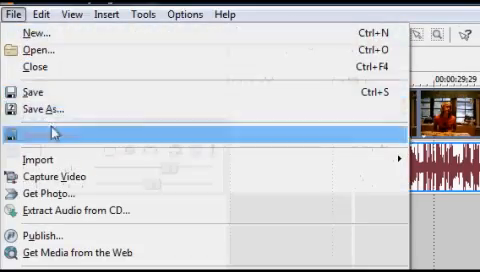